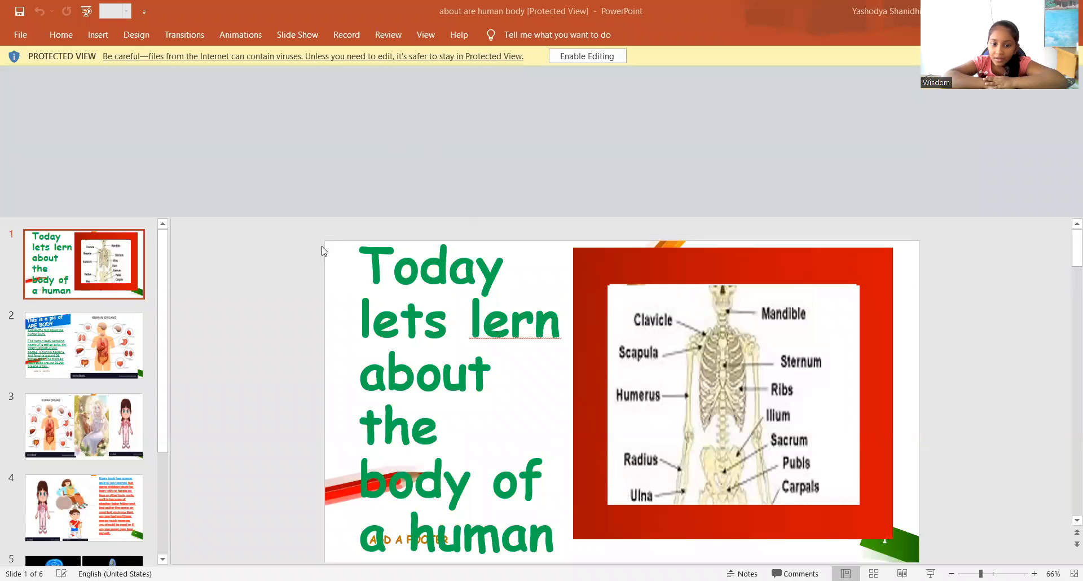
mouse_move(682, 107)
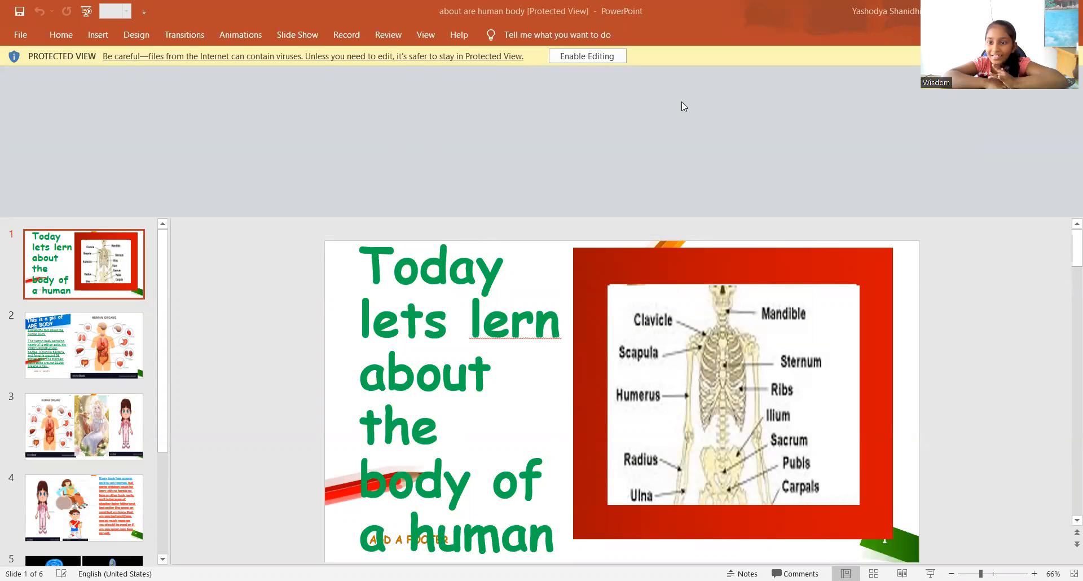
mouse_move(595, 51)
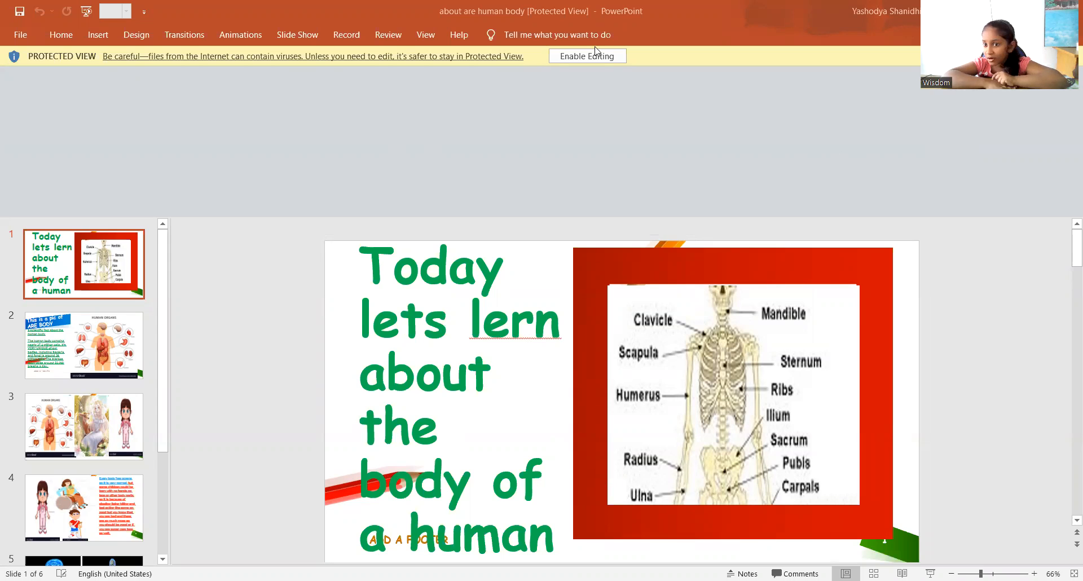
mouse_move(586, 56)
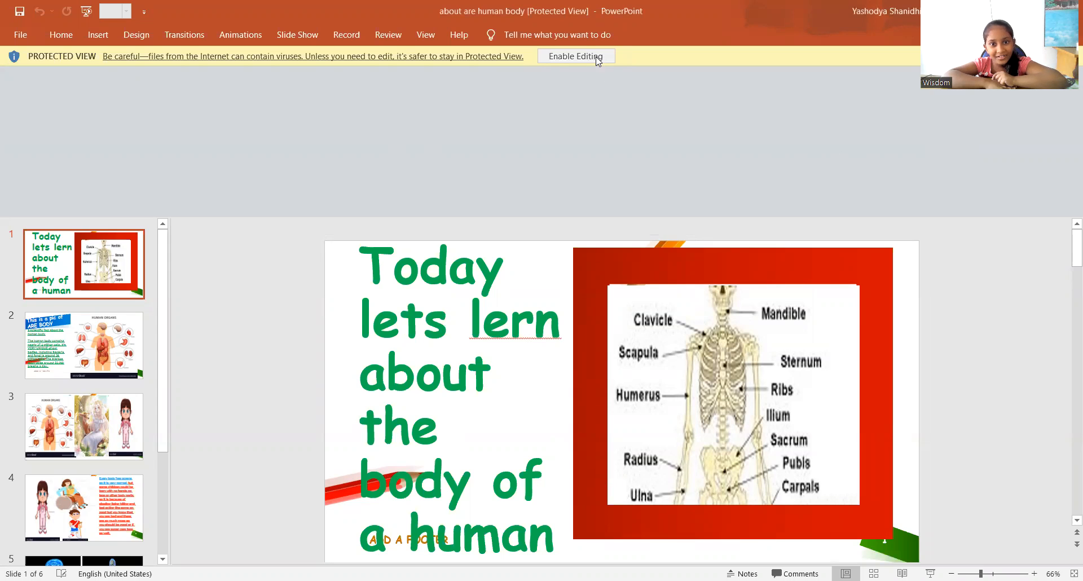
mouse_move(970, 529)
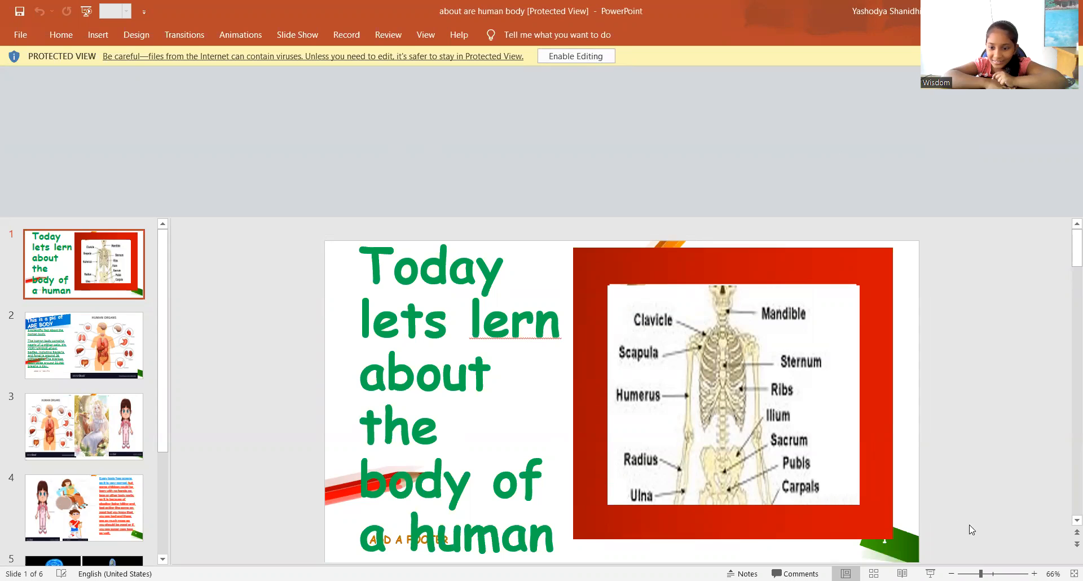
mouse_move(1067, 454)
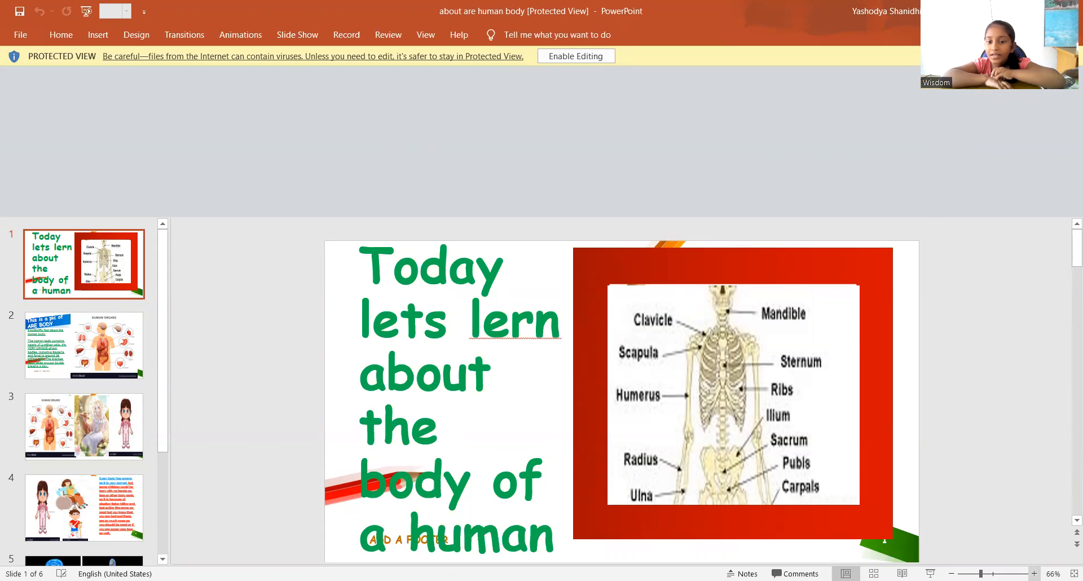
Step: Dismiss the Protected View warning bar so the slide area expands with all six thumbnails visible
scroll(down, 3)
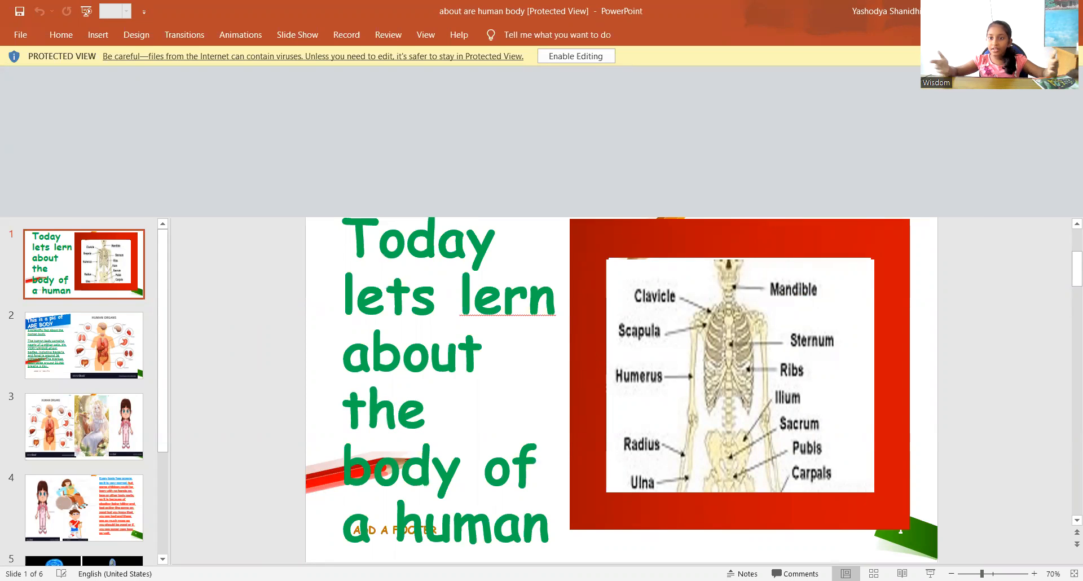
click(575, 57)
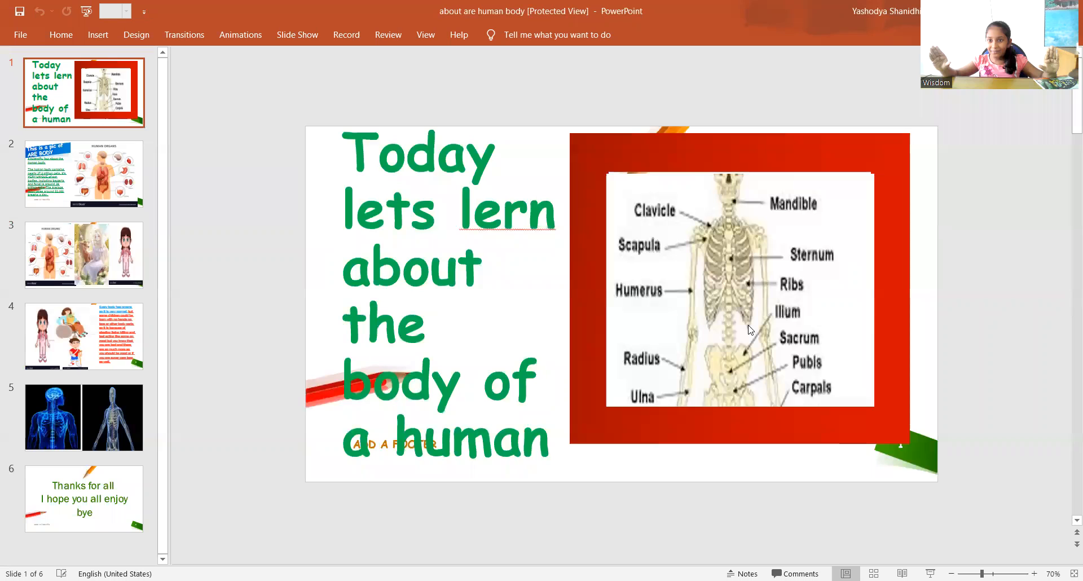
mouse_move(603, 304)
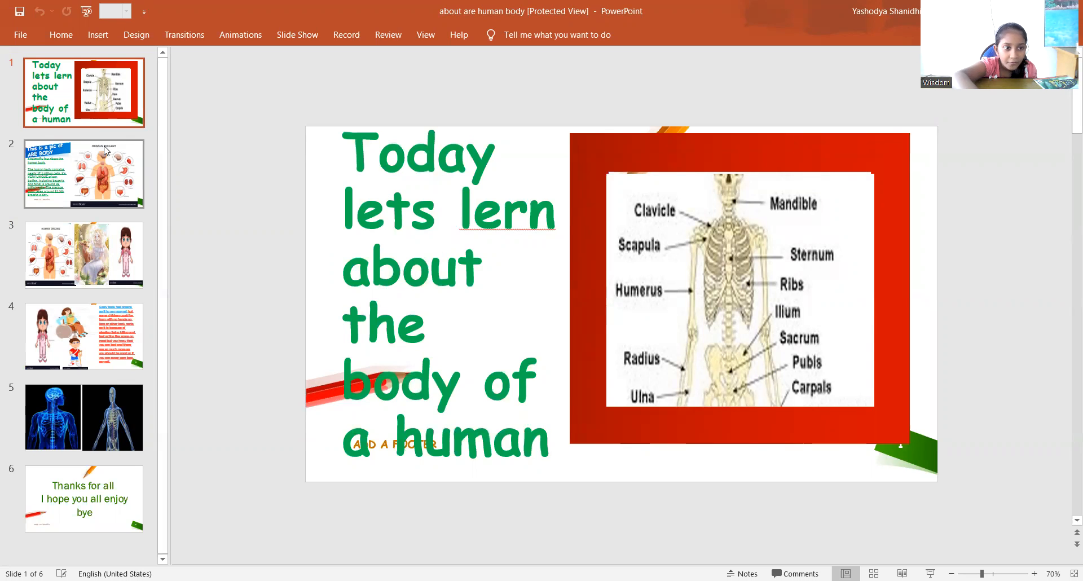
Step: Select slide 2, the human organs slide about trillions of cells, dismissing its context menu
right_click(85, 173)
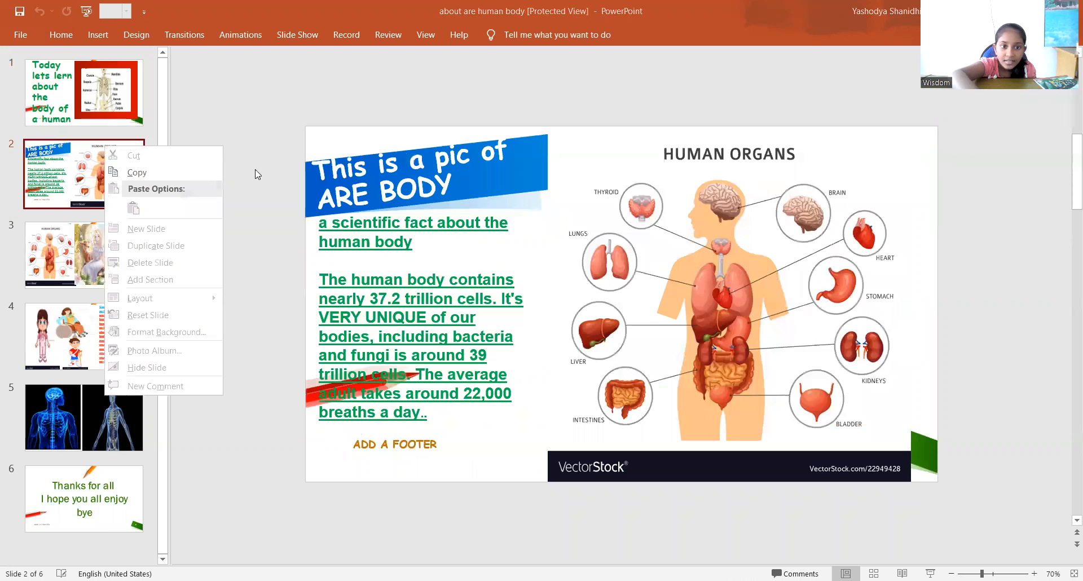
click(511, 190)
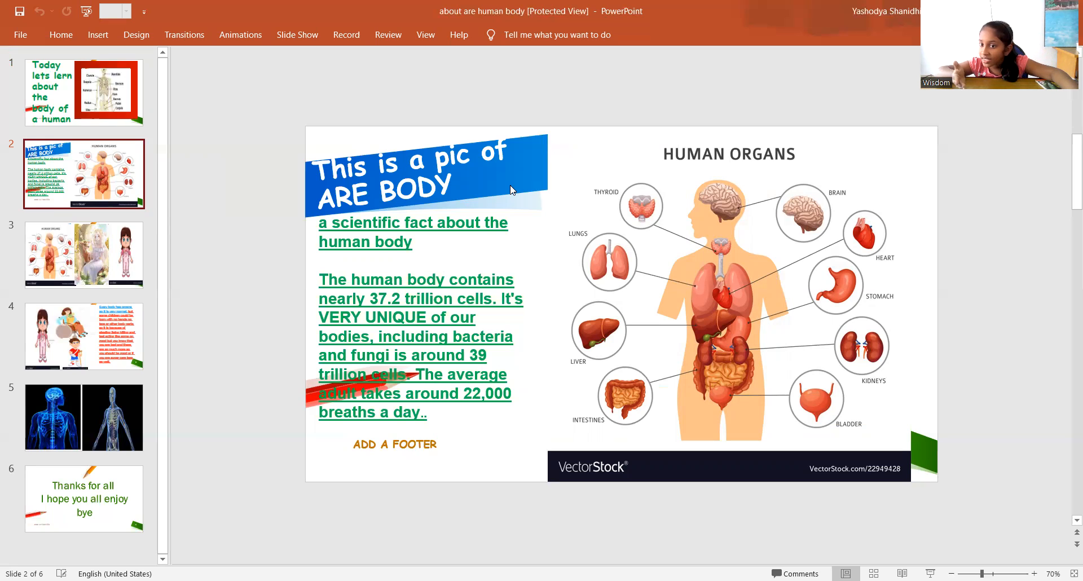
Step: Display slide 3 with the human organs chart and the two illustrated girls
click(84, 253)
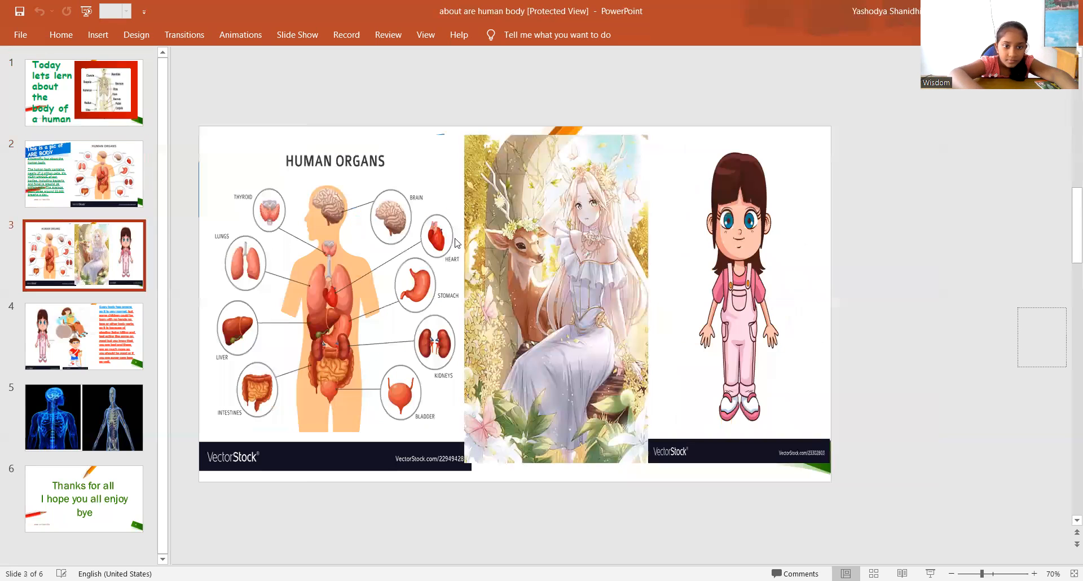
mouse_move(544, 390)
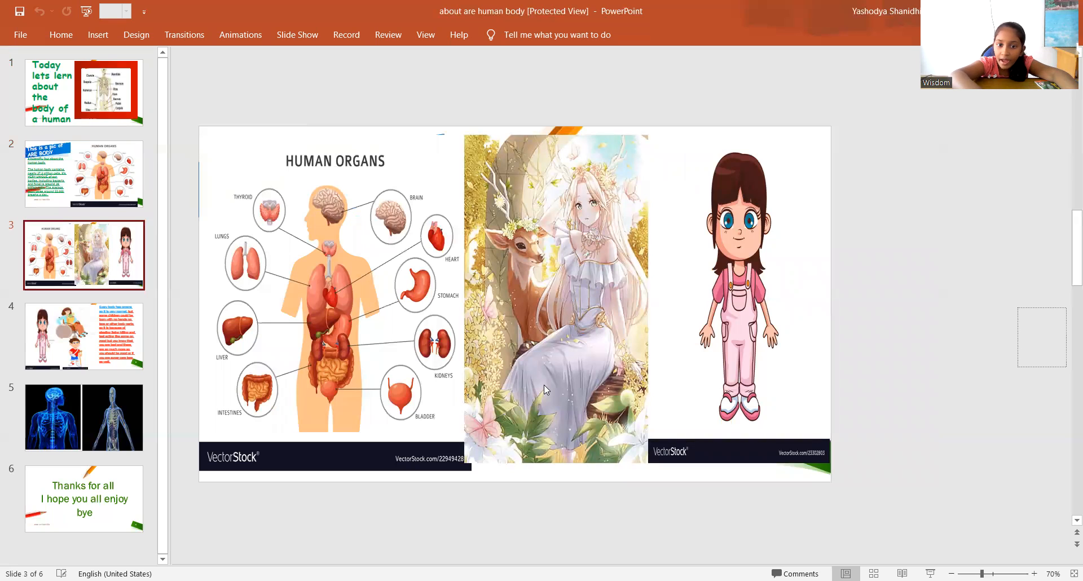
mouse_move(686, 303)
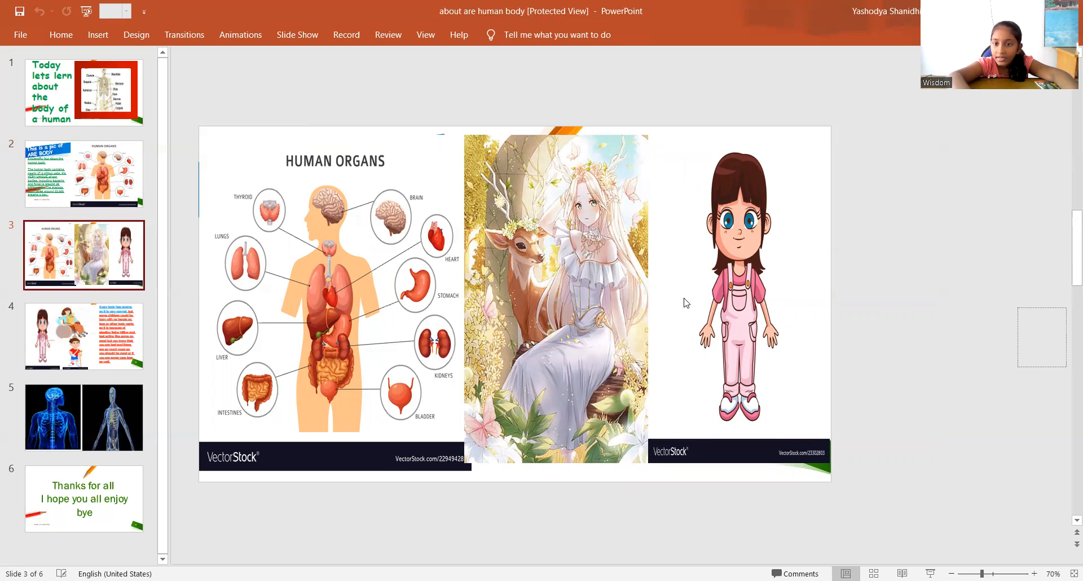
mouse_move(646, 244)
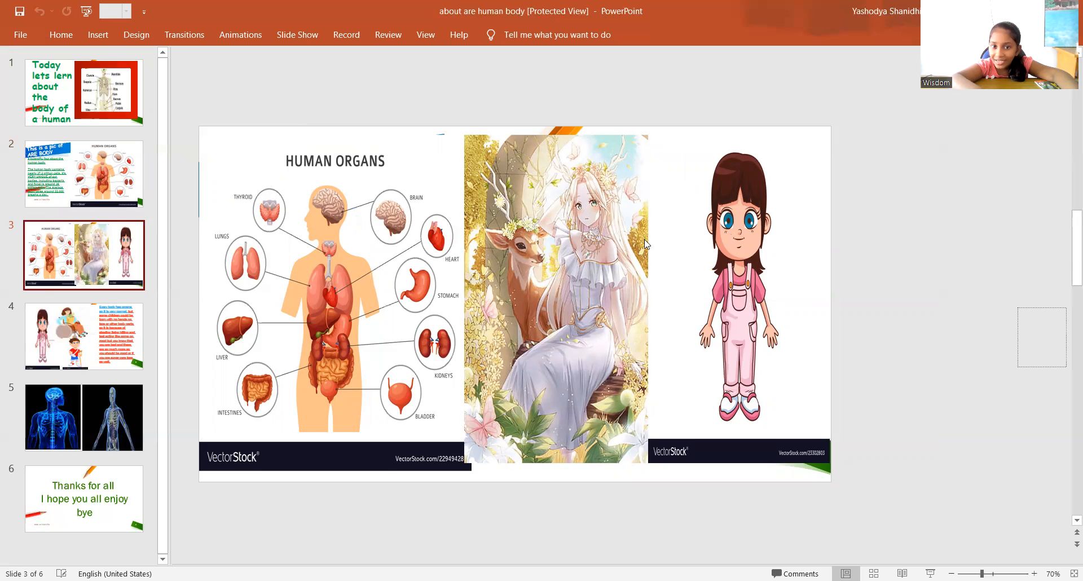
mouse_move(546, 366)
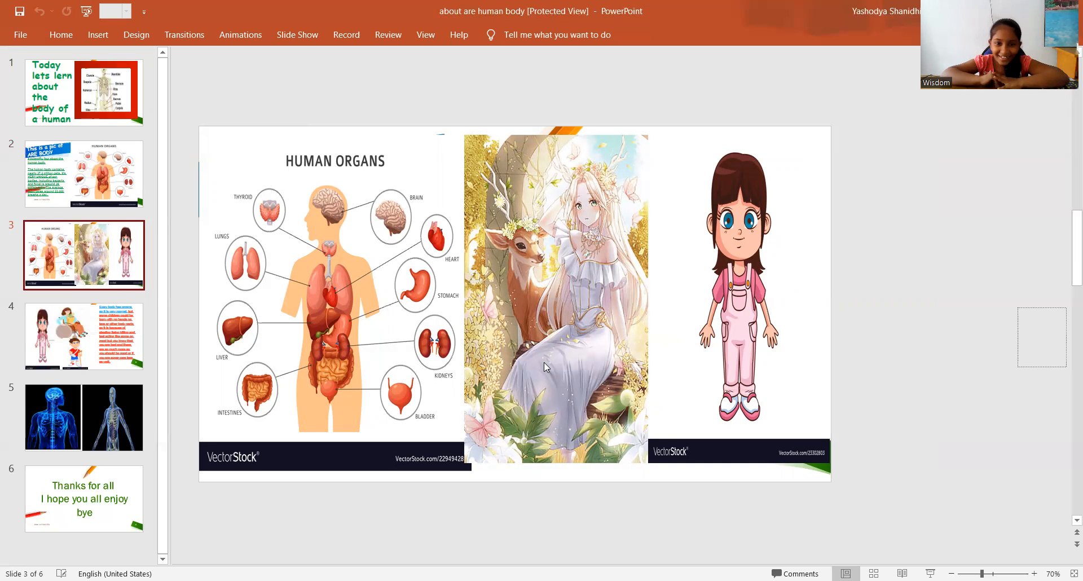
Step: Display slide 4 with the cartoon children and the red note about organs
click(83, 336)
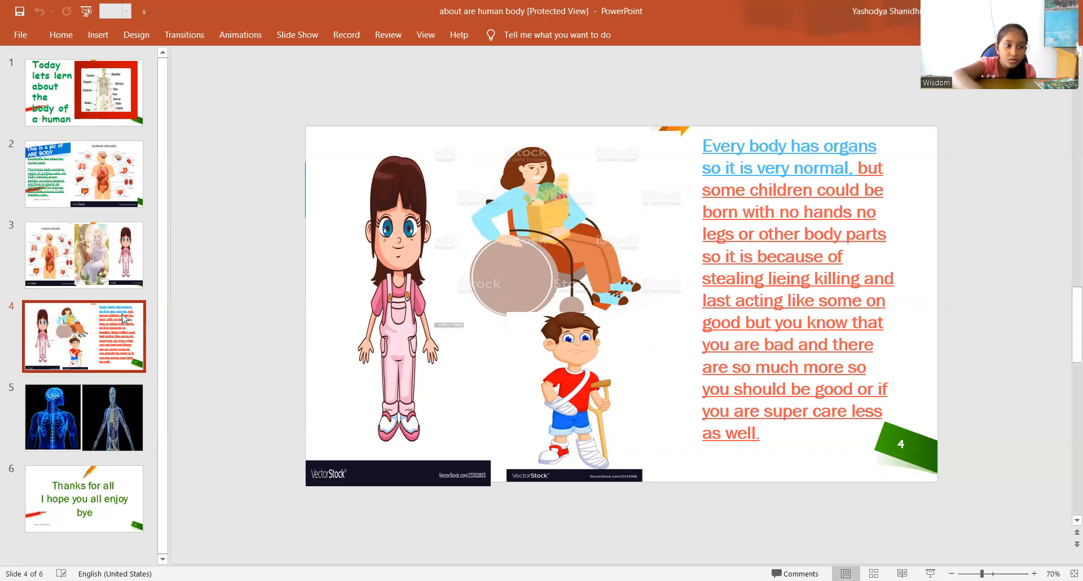
mouse_move(57, 426)
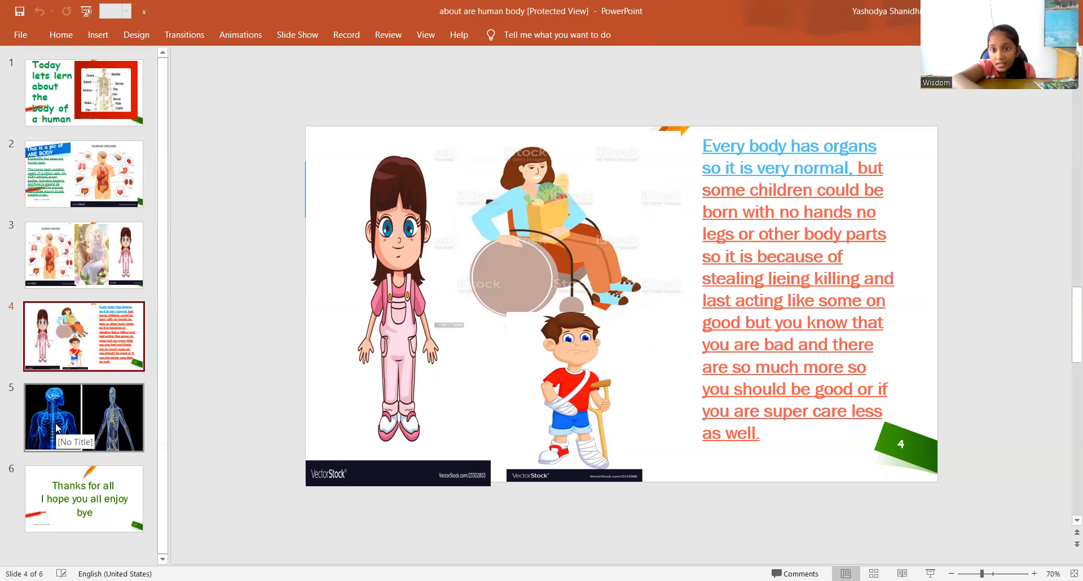
Step: Display slide 5 with the two blue X-ray body and skeleton images
click(84, 417)
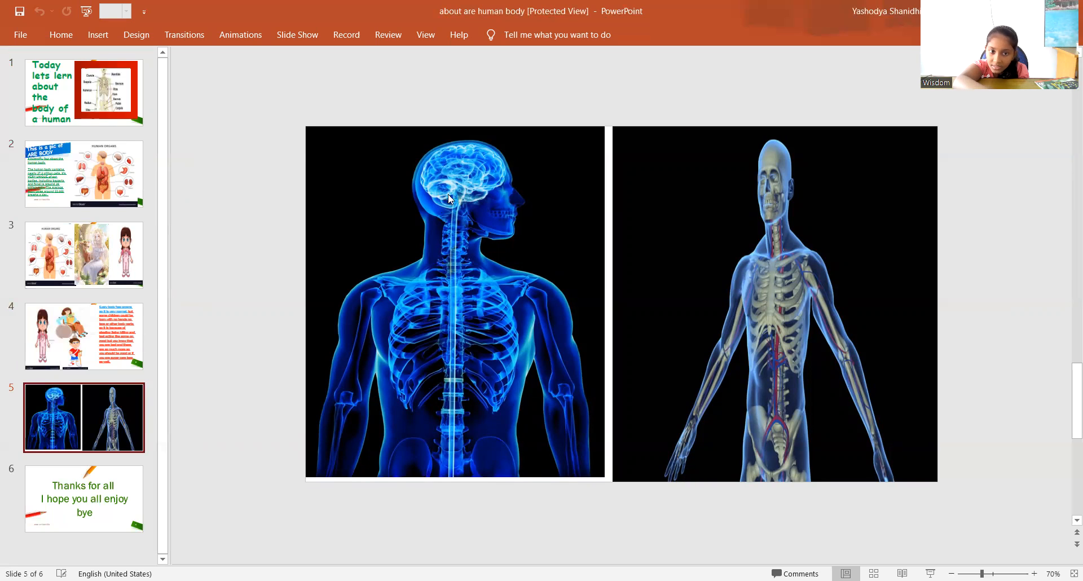
mouse_move(468, 377)
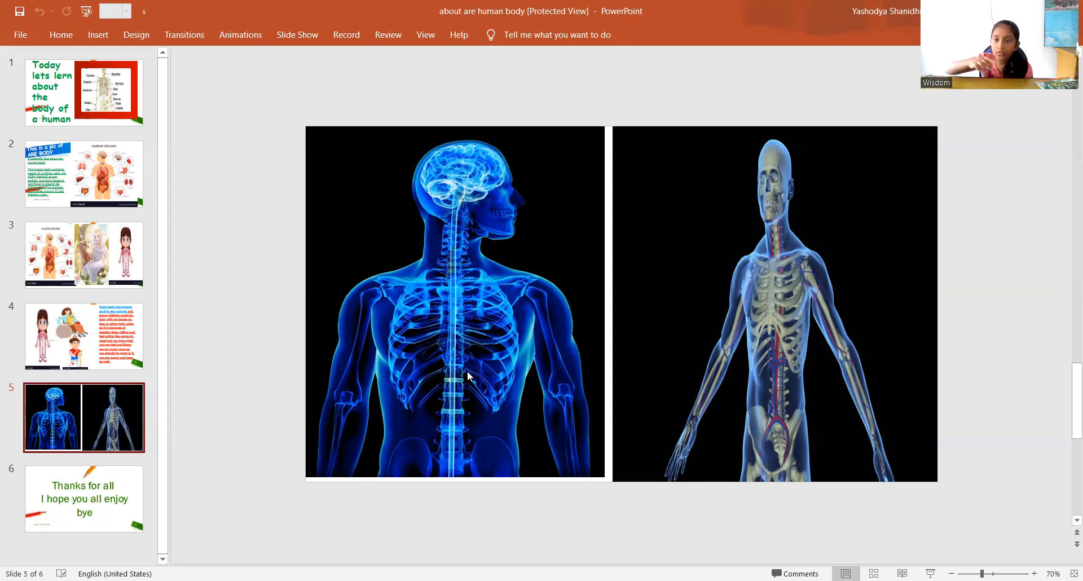
mouse_move(534, 101)
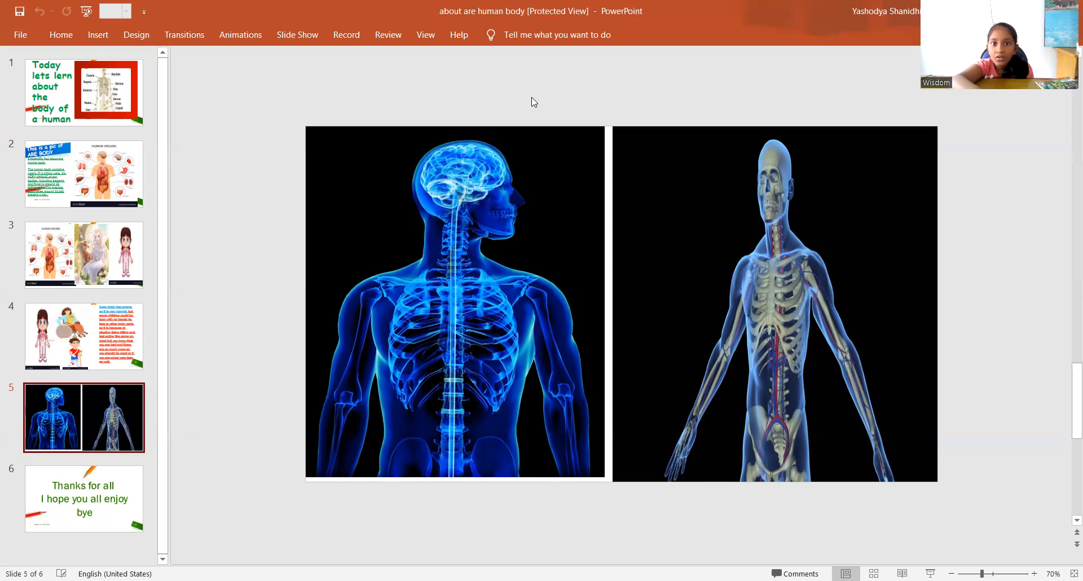
mouse_move(555, 36)
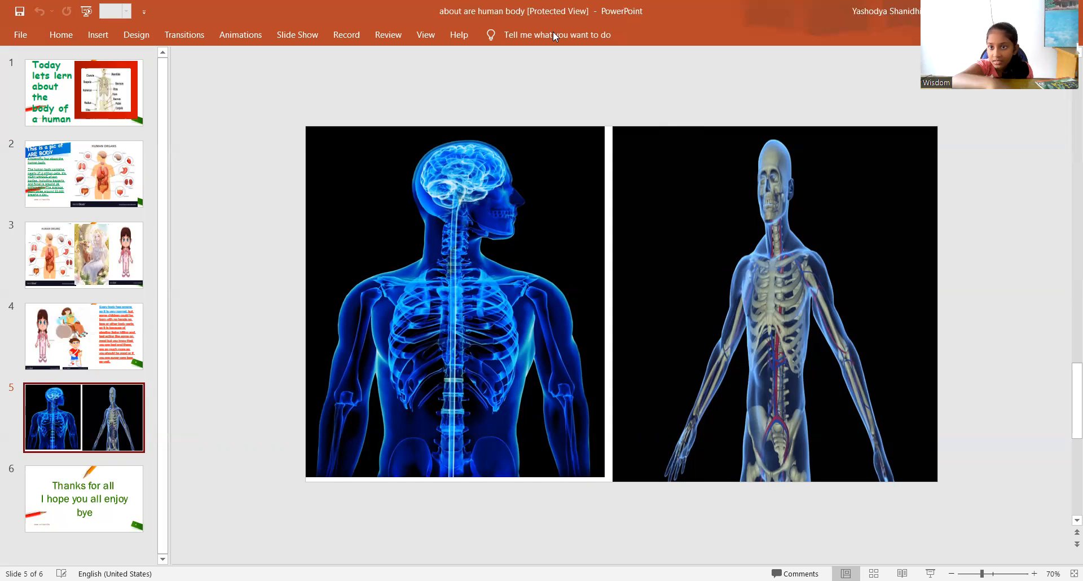
mouse_move(855, 552)
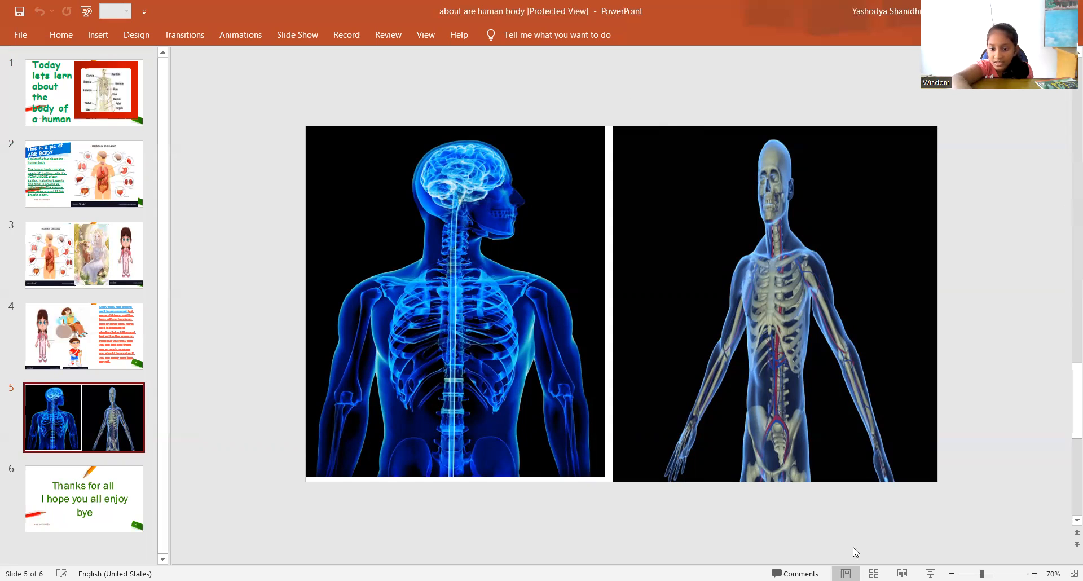
mouse_move(801, 470)
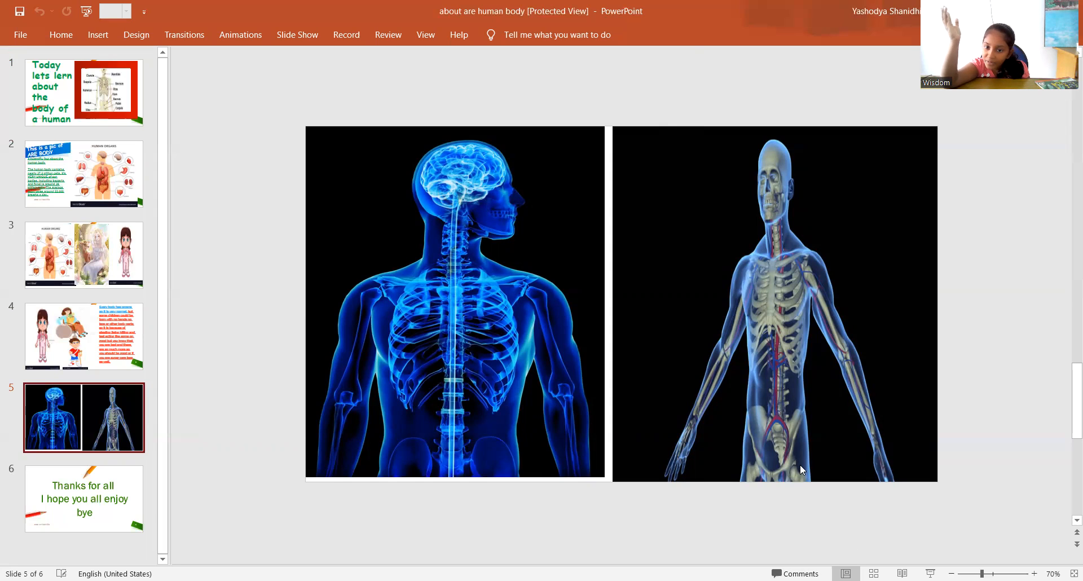
mouse_move(667, 362)
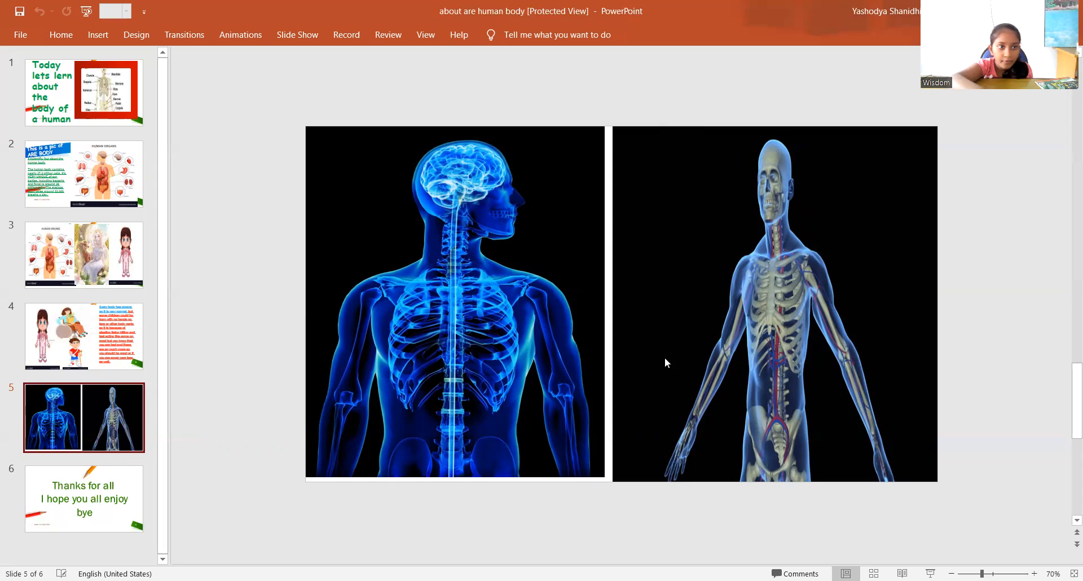
mouse_move(1067, 185)
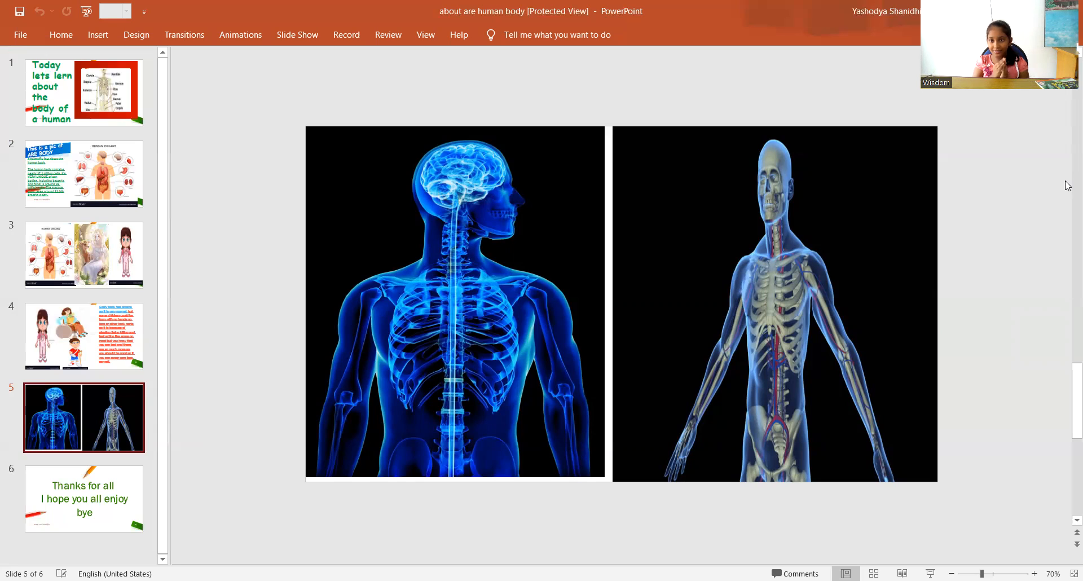
mouse_move(906, 161)
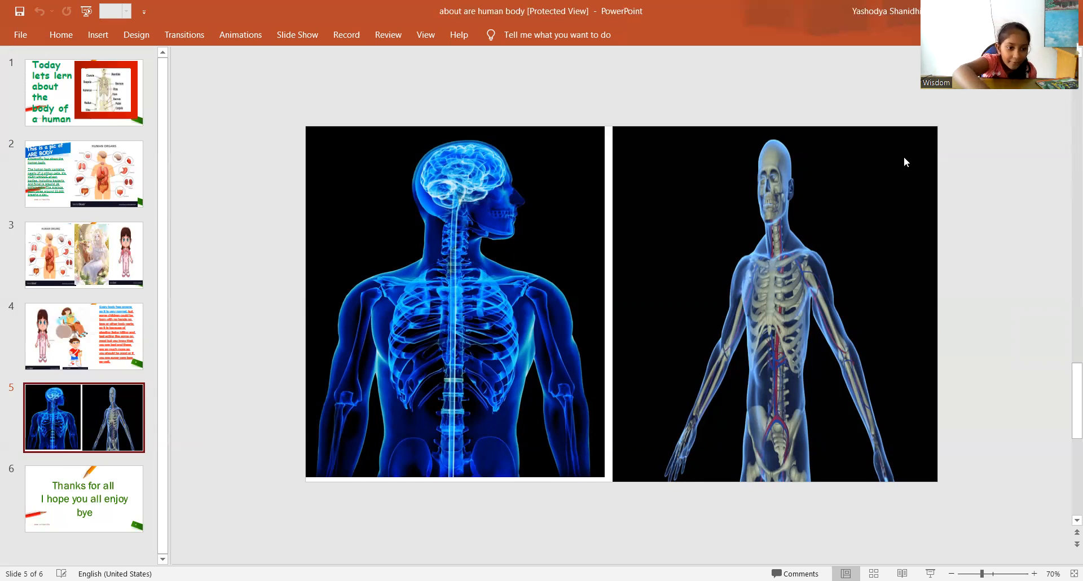
Step: Display the final slide 6 with the green 'Thanks for all' message
click(84, 498)
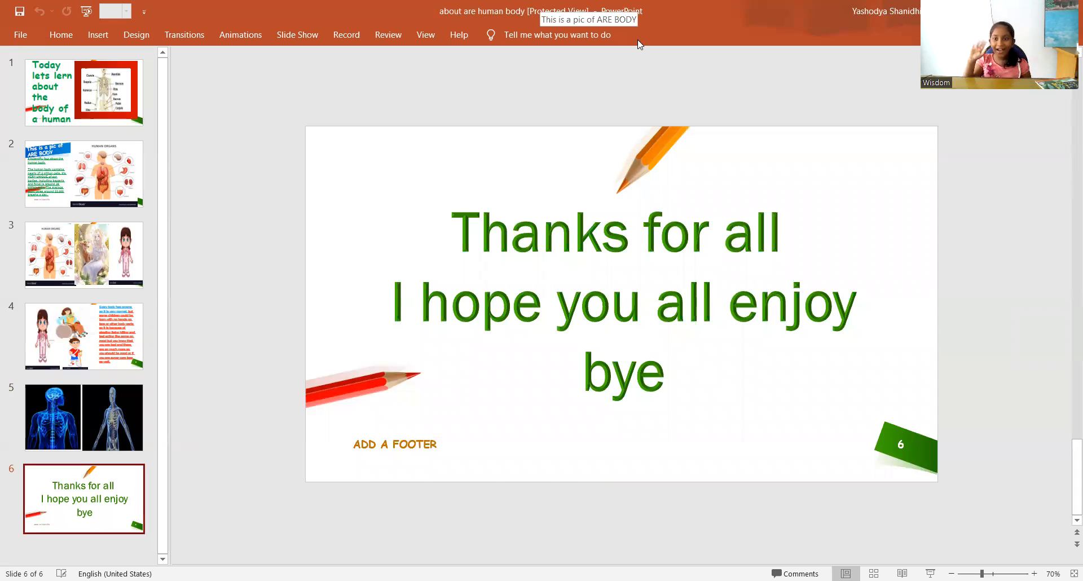
mouse_move(856, 61)
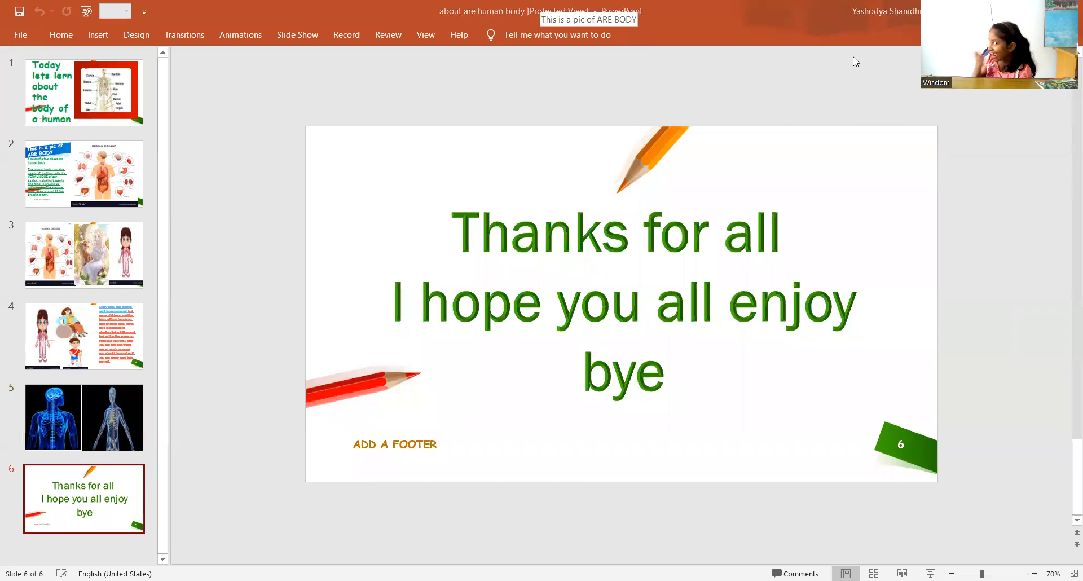